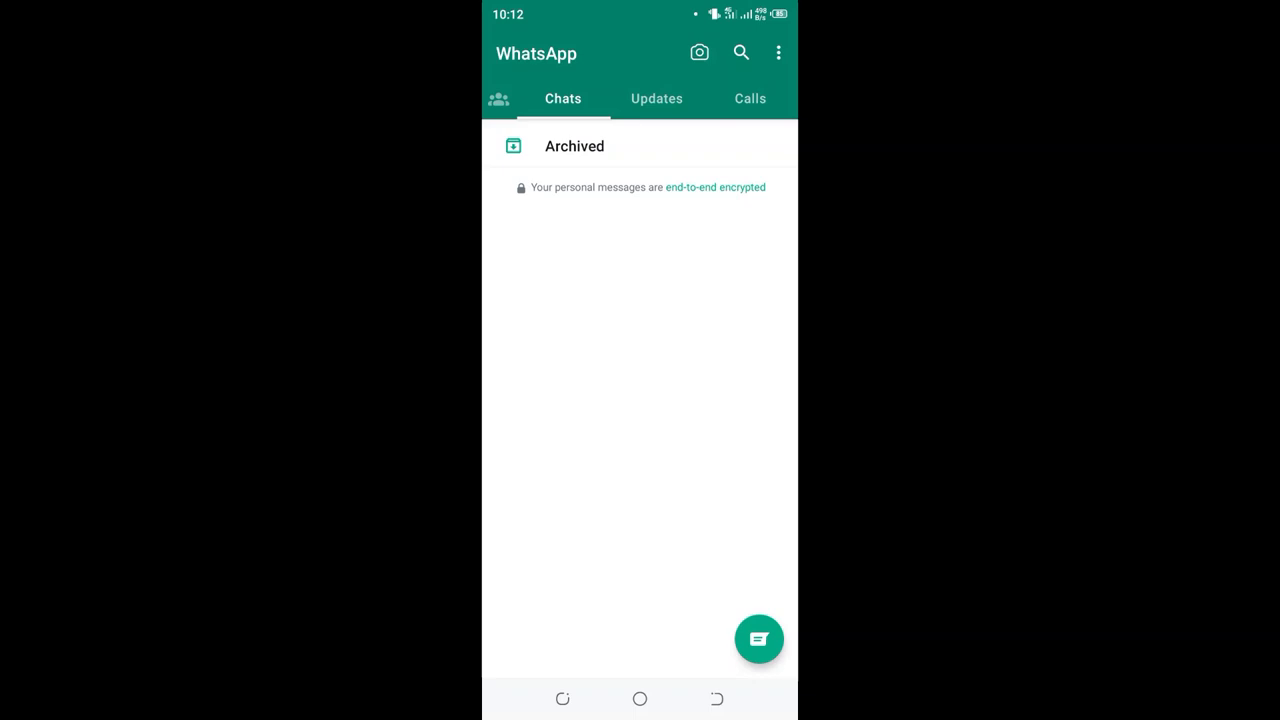
Open Settings from the three-dot menu and scroll to the bottom of the list.
click(779, 52)
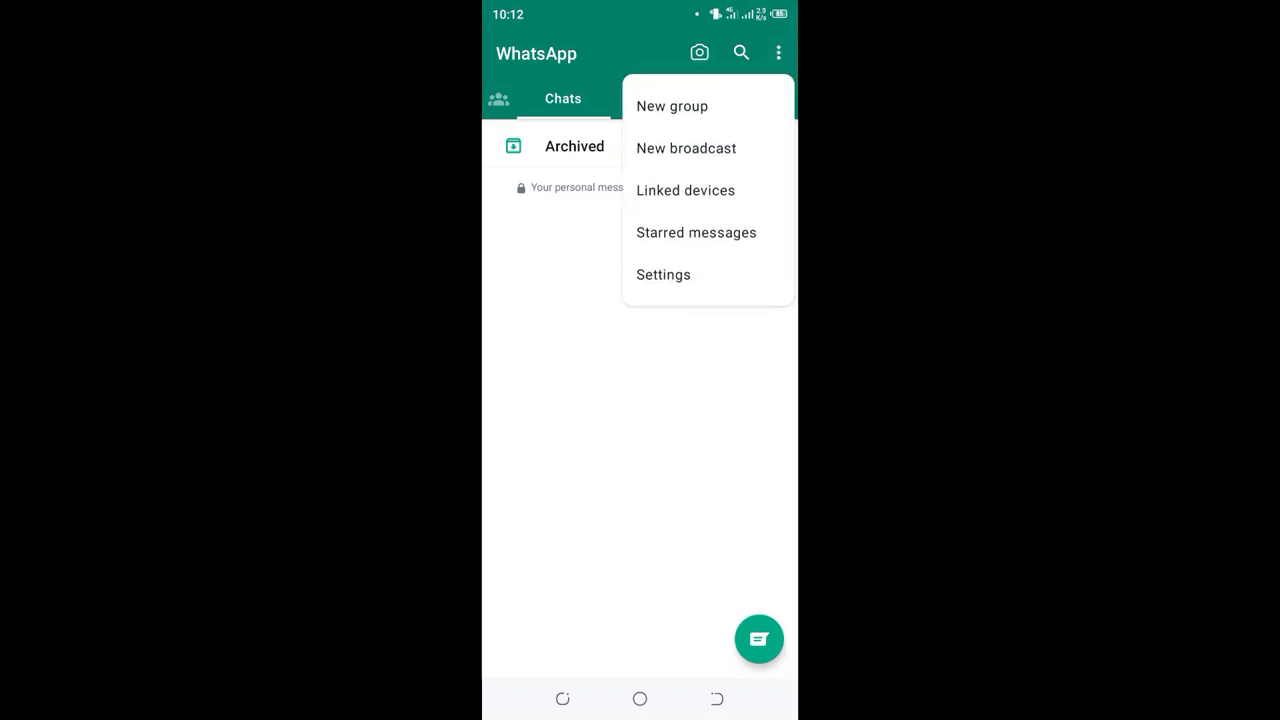
click(663, 274)
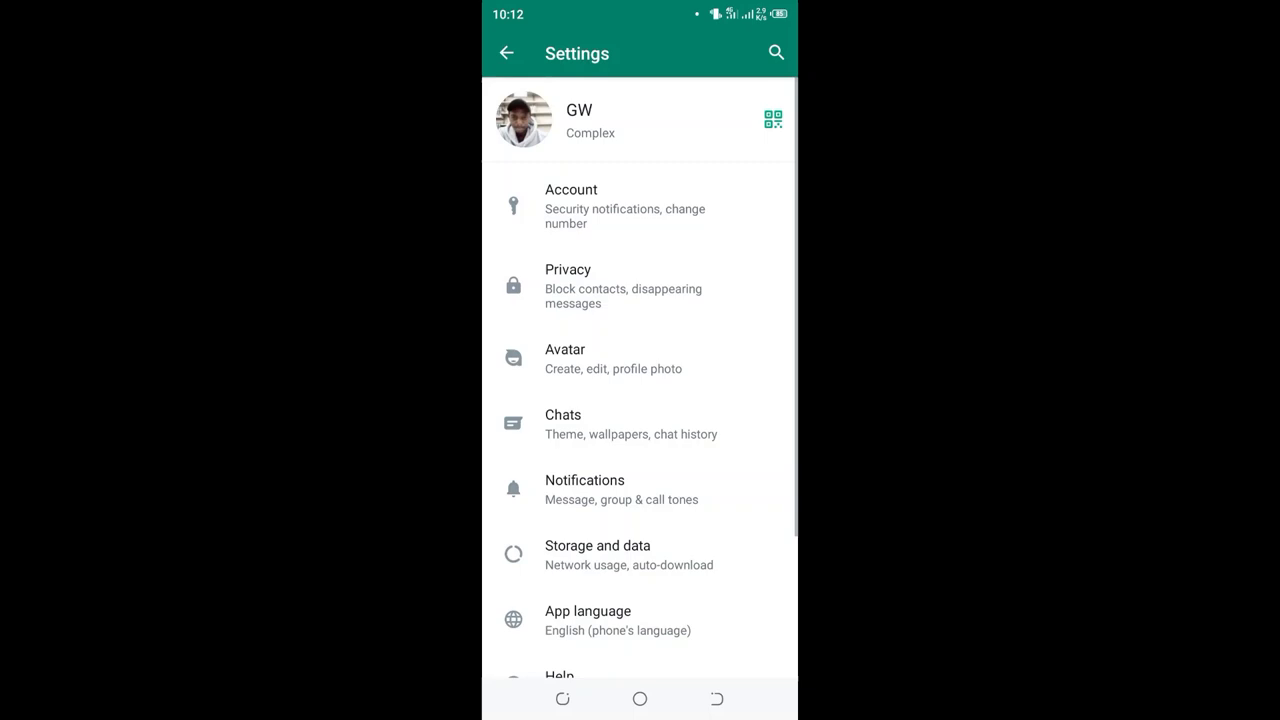
scroll(down, 3)
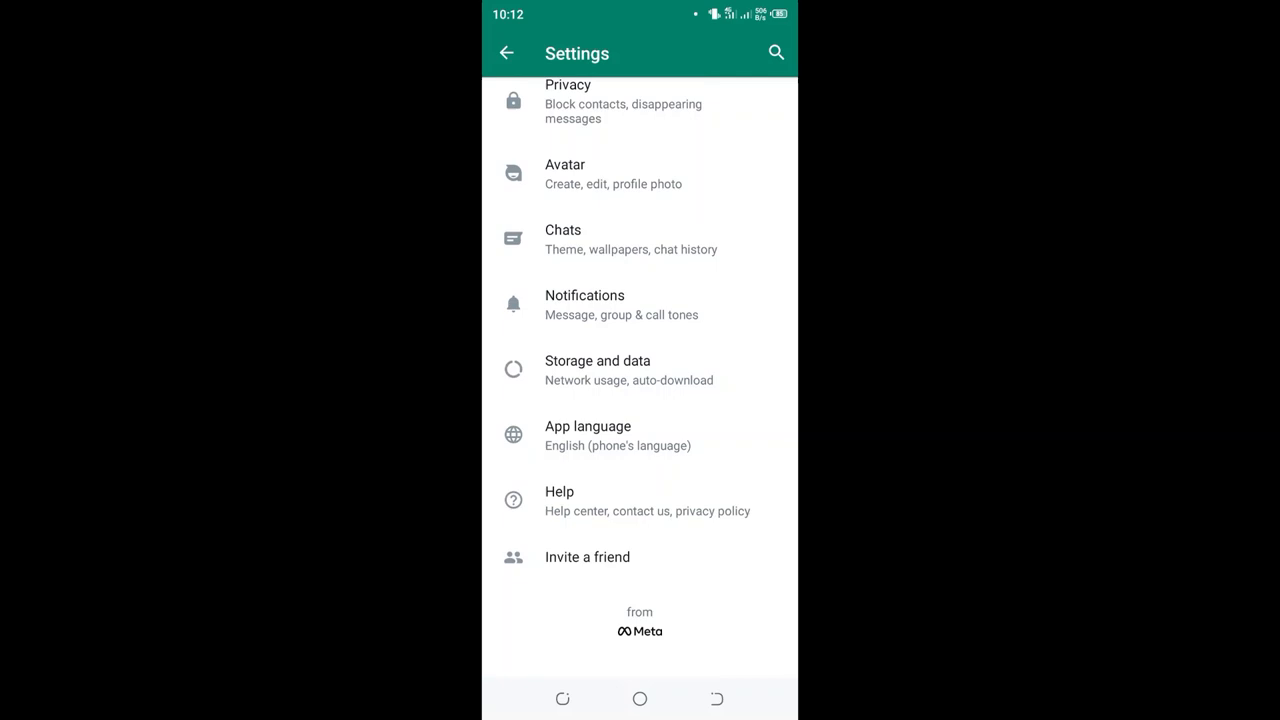
Choose Kiswahili under App language and scroll the Swahili Settings list.
click(587, 435)
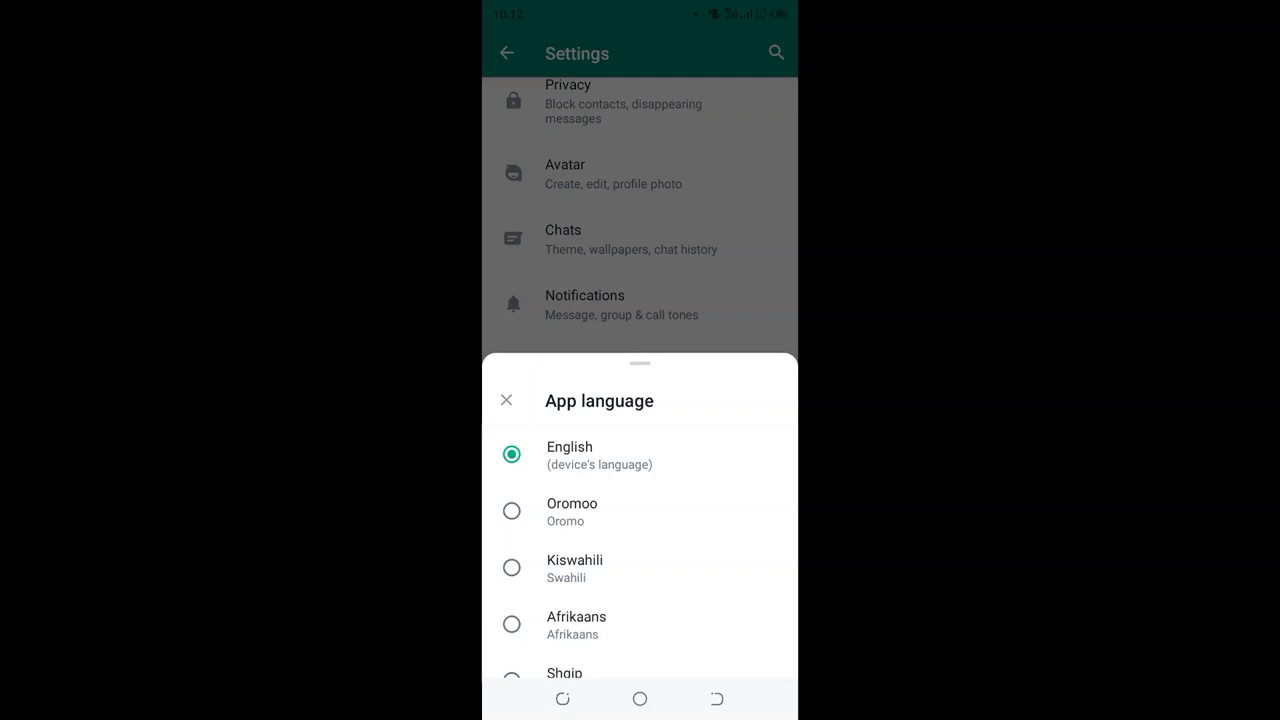
click(575, 567)
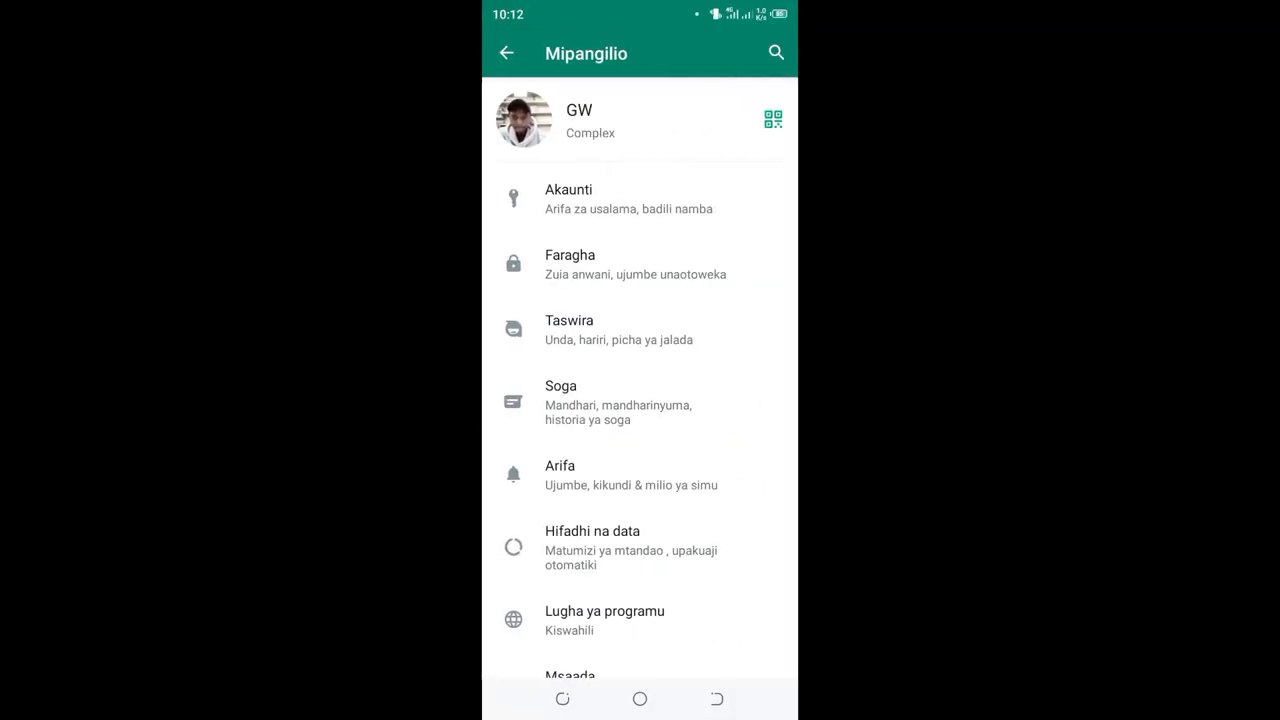
scroll(down, 3)
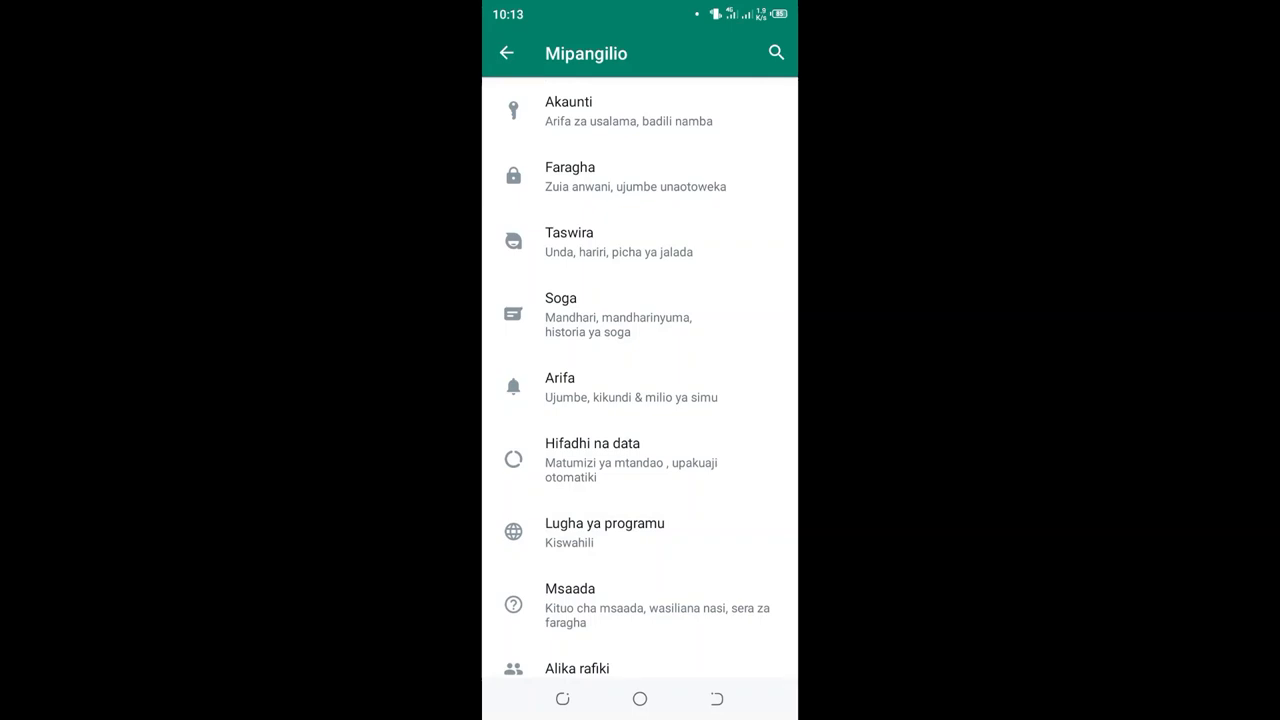
Restore English as the app language and go back to Chats.
click(604, 531)
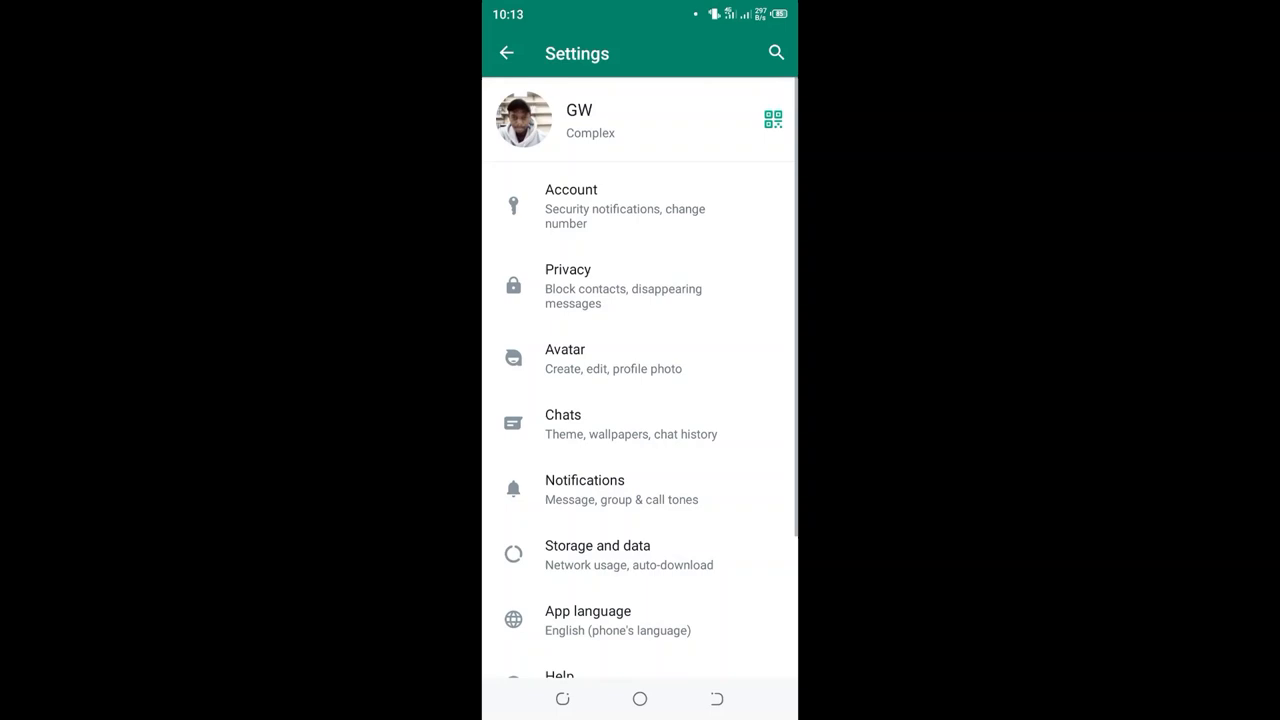
click(509, 53)
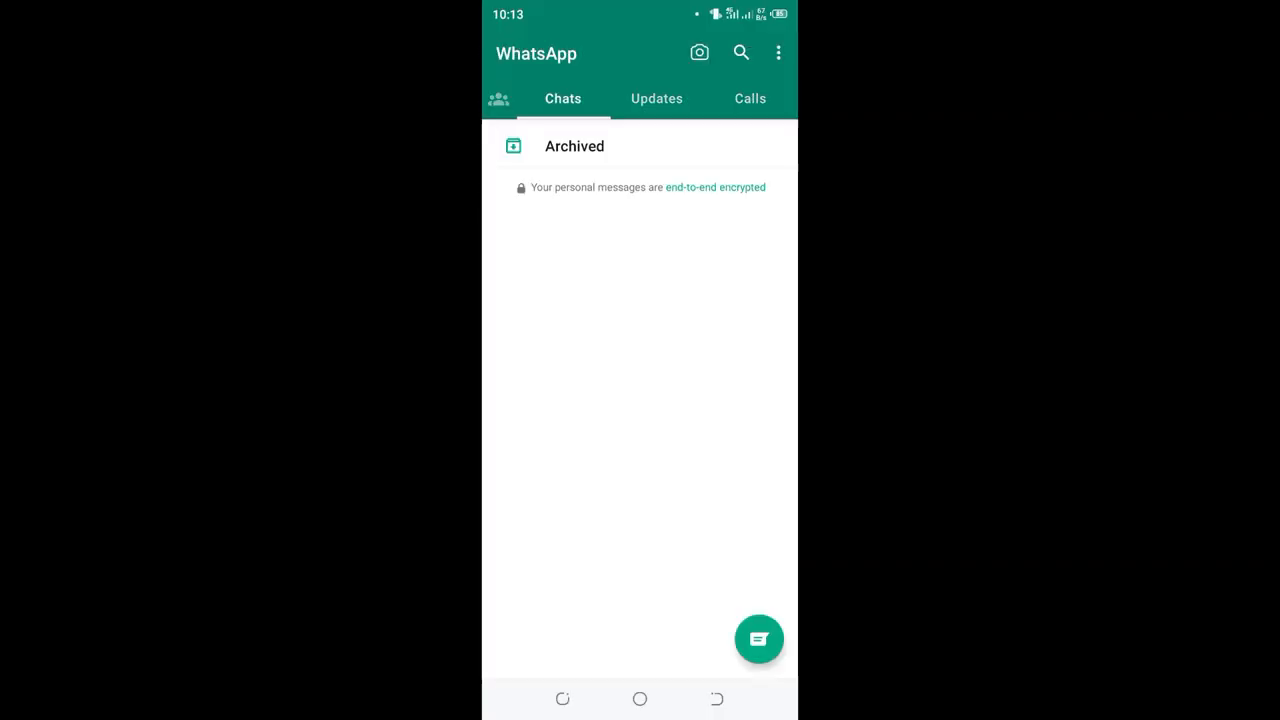
Open Settings, scroll to App language and select Arabic.
click(779, 52)
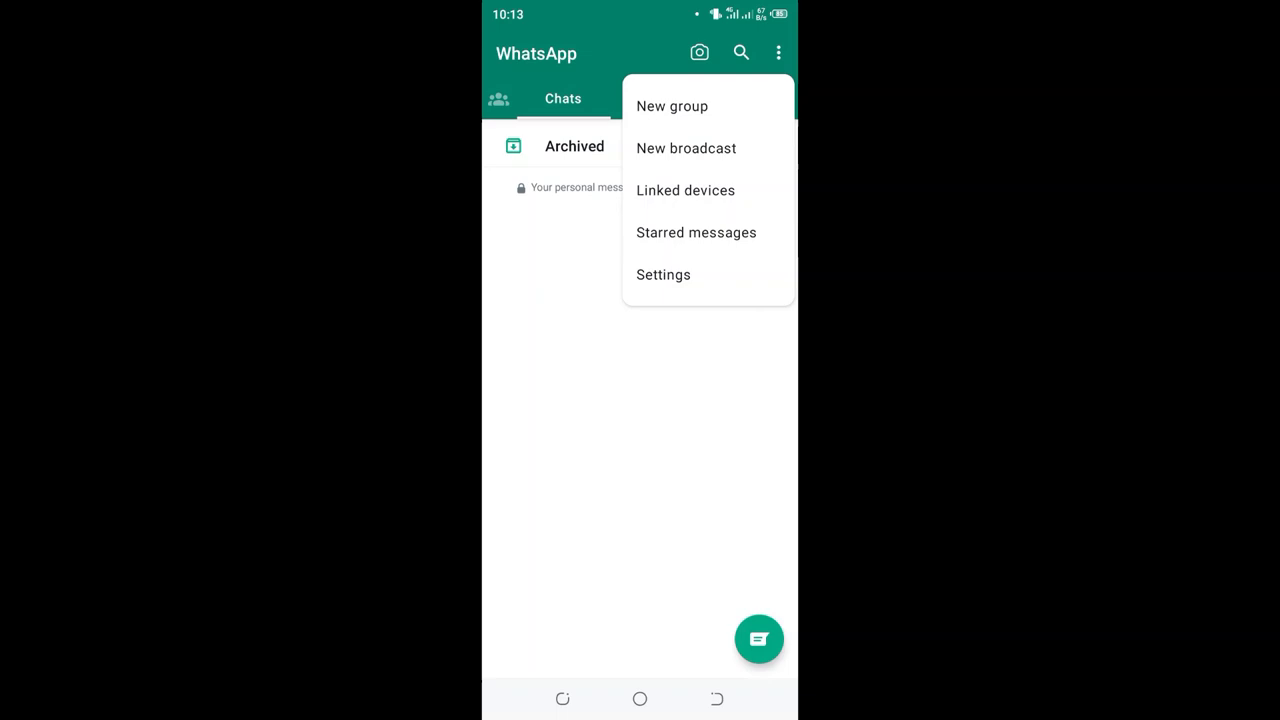
click(663, 274)
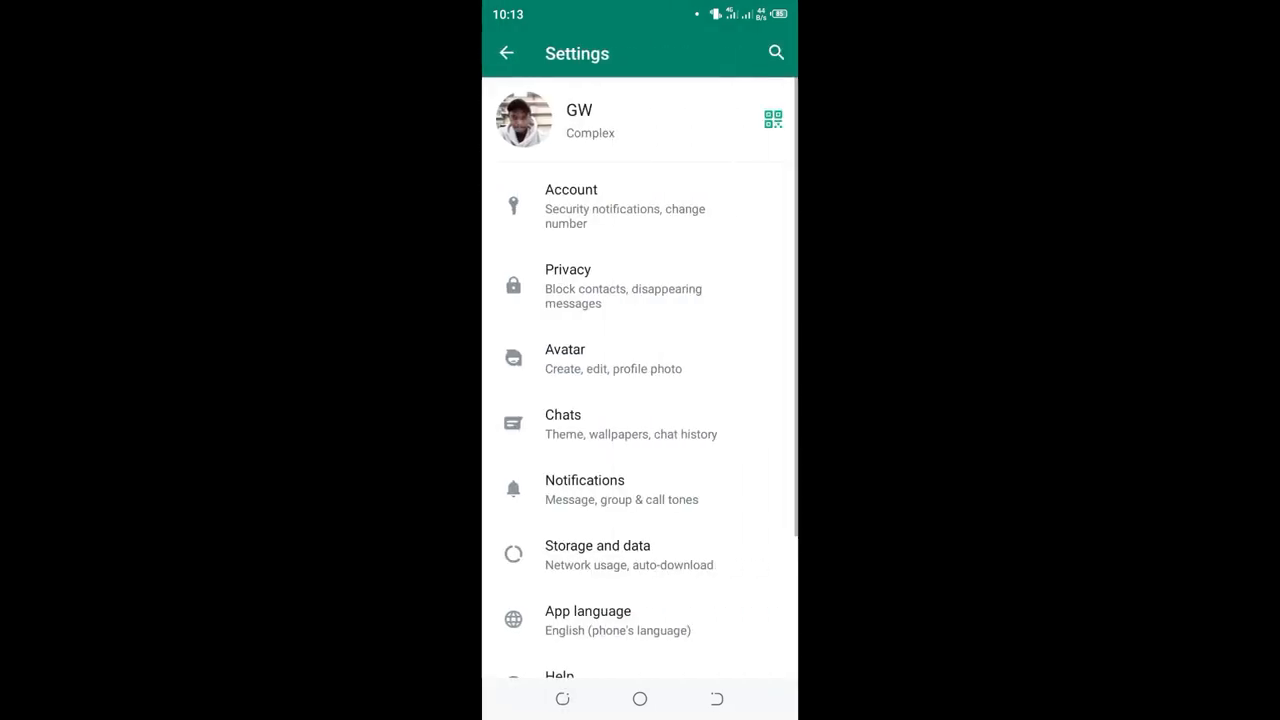
scroll(down, 3)
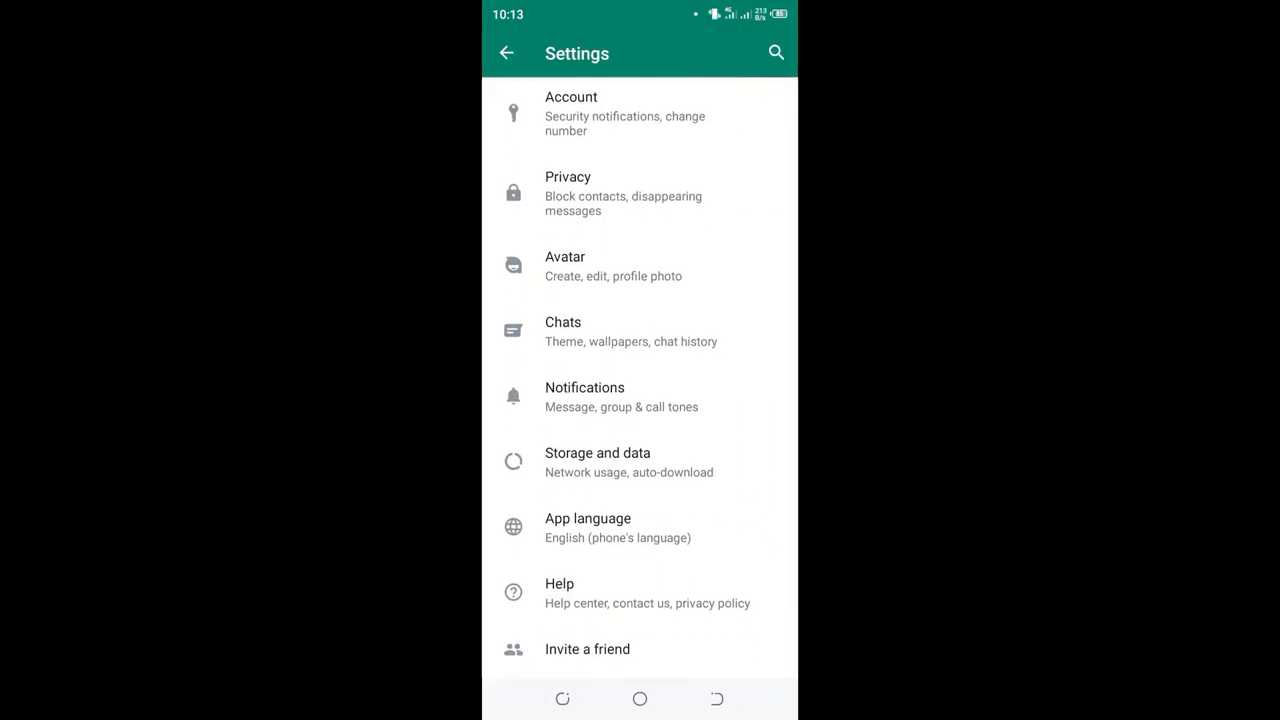
click(588, 527)
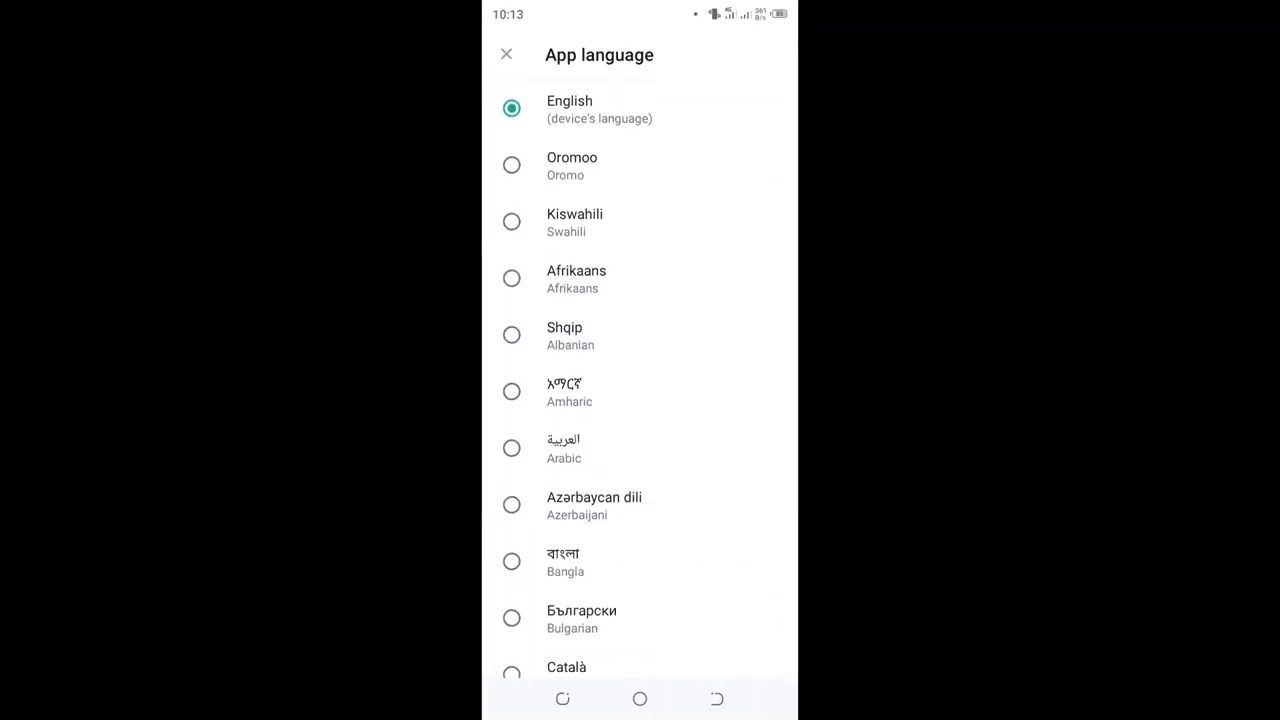
click(503, 54)
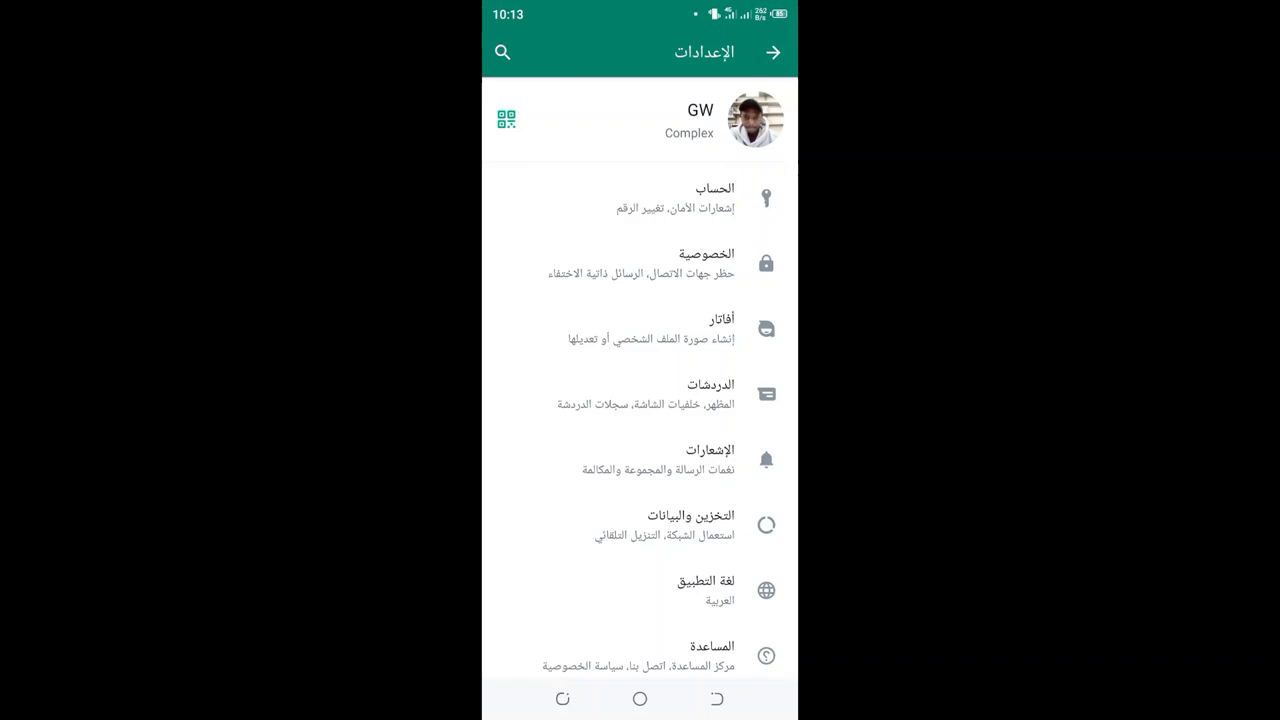
Reopen the language sheet via لغة التطبيق, with Arabic marked current.
click(738, 582)
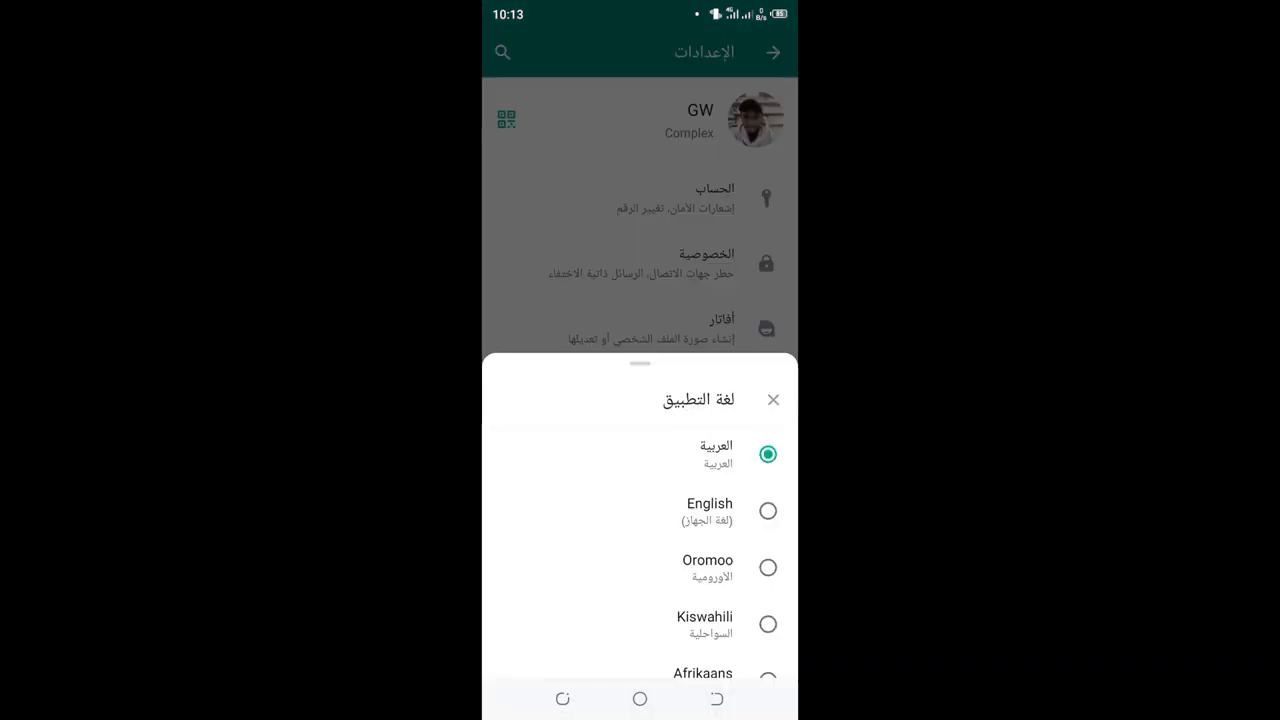